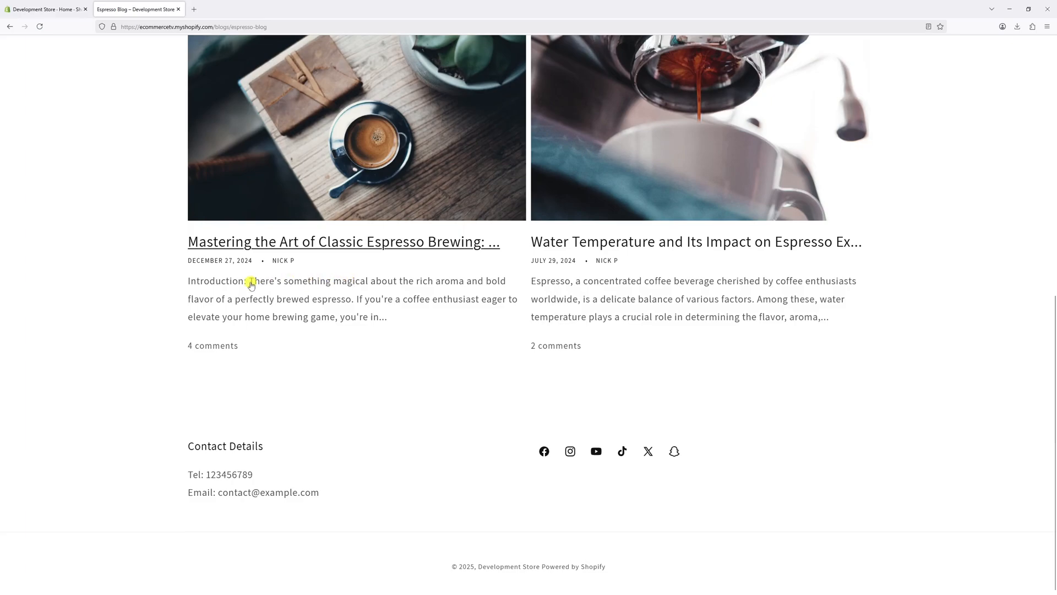
mouse_move(333, 272)
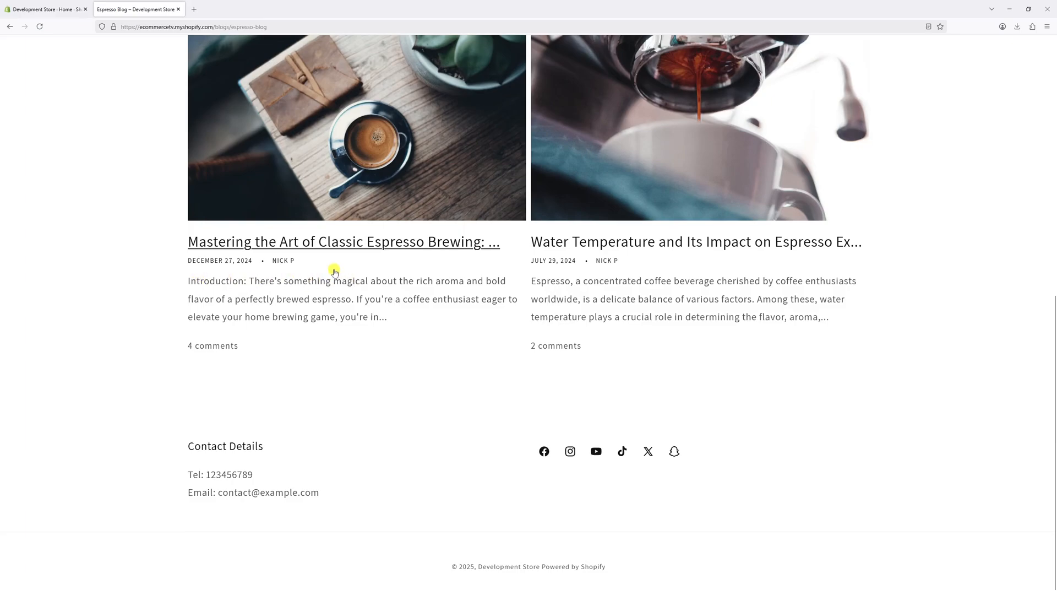
mouse_move(167, 346)
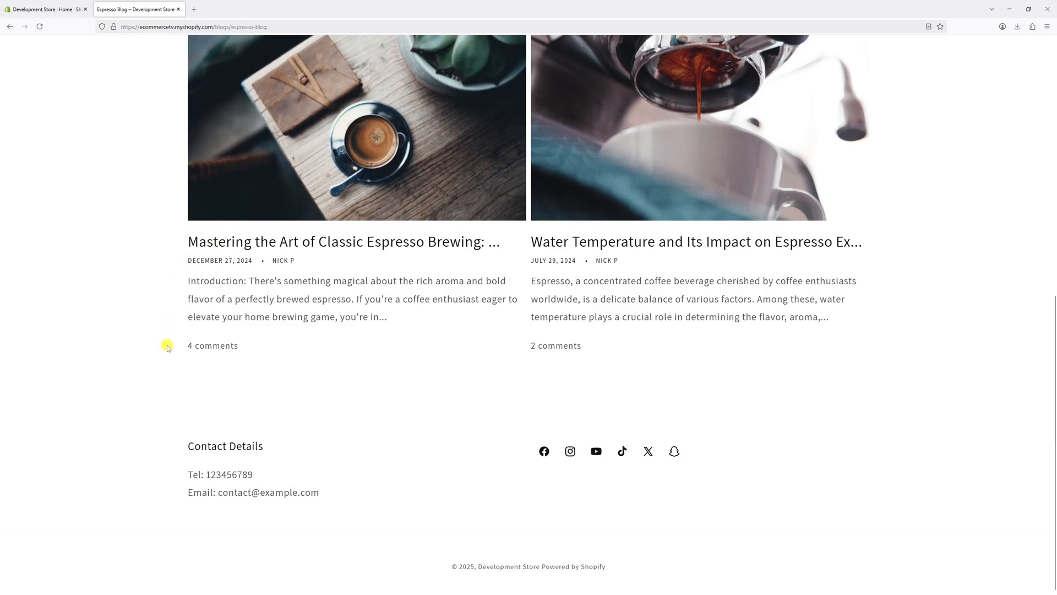
mouse_move(797, 498)
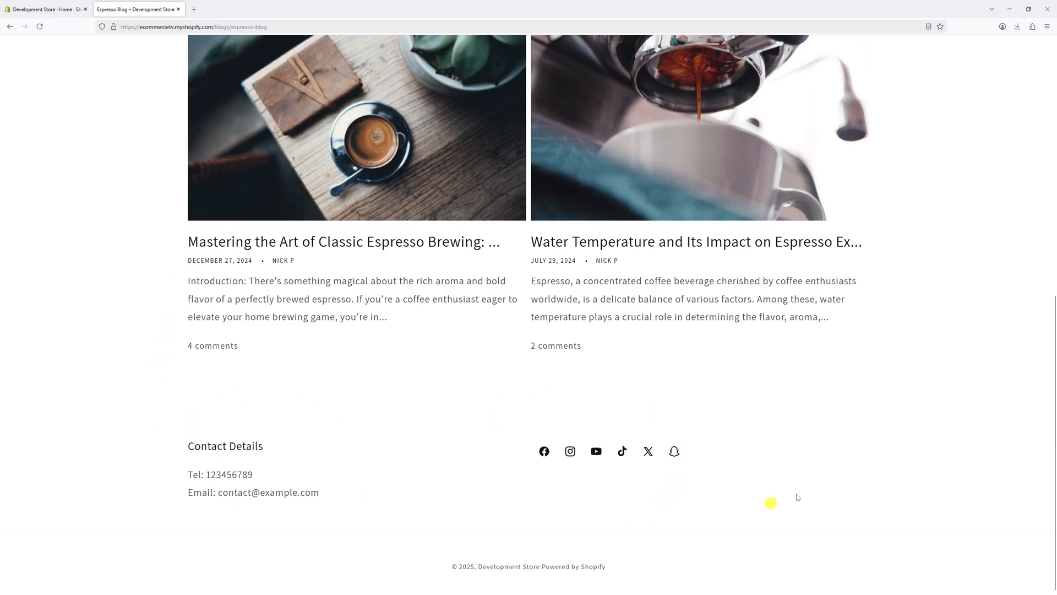
mouse_move(365, 432)
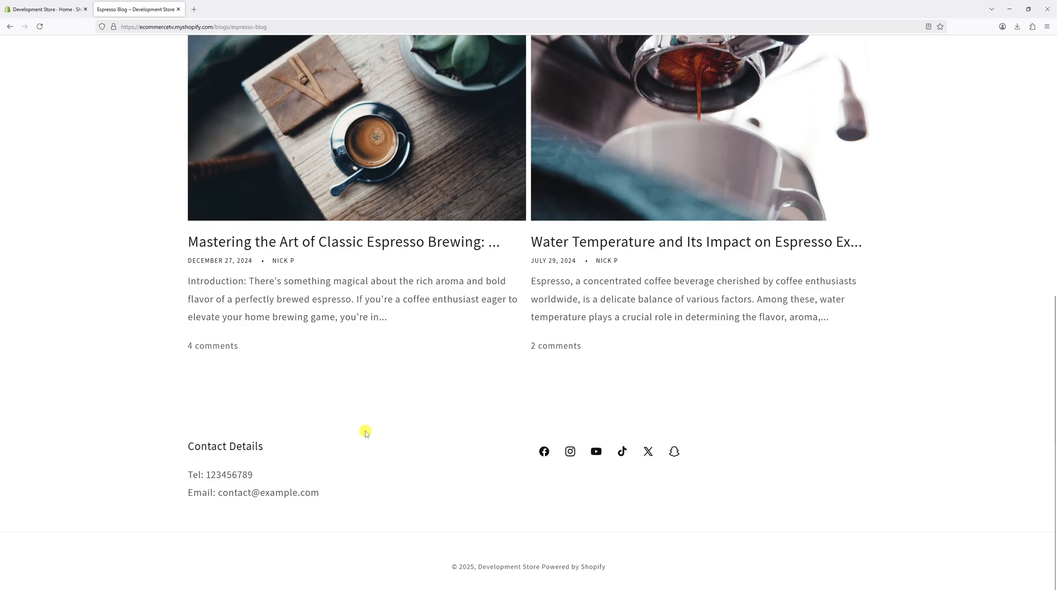
mouse_move(355, 428)
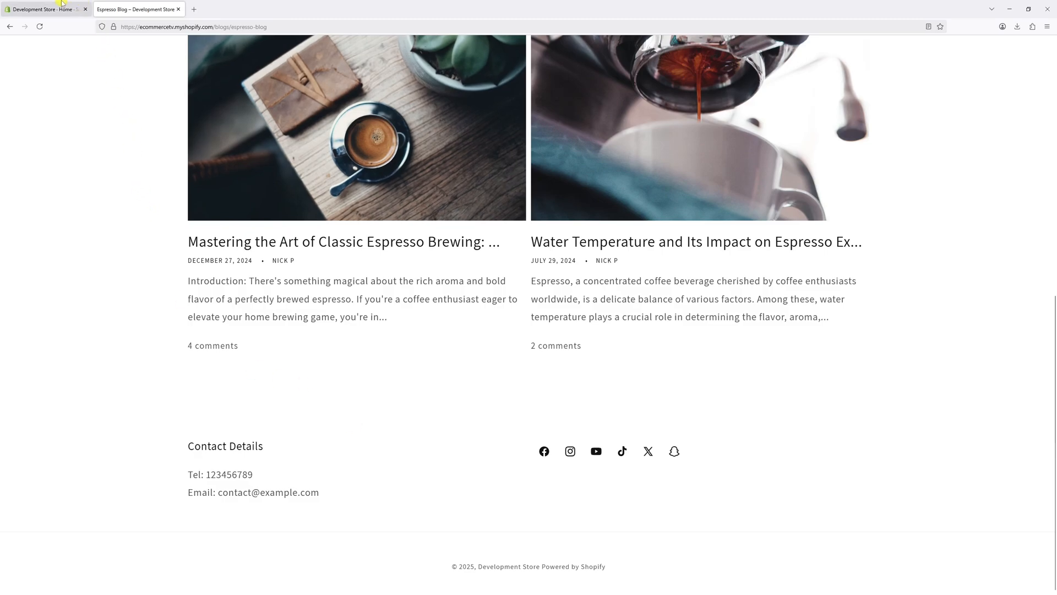
Step: Review the Footer menu items: Contact Form, Terms of Service, Privacy Policy and Blog
left_click(44, 9)
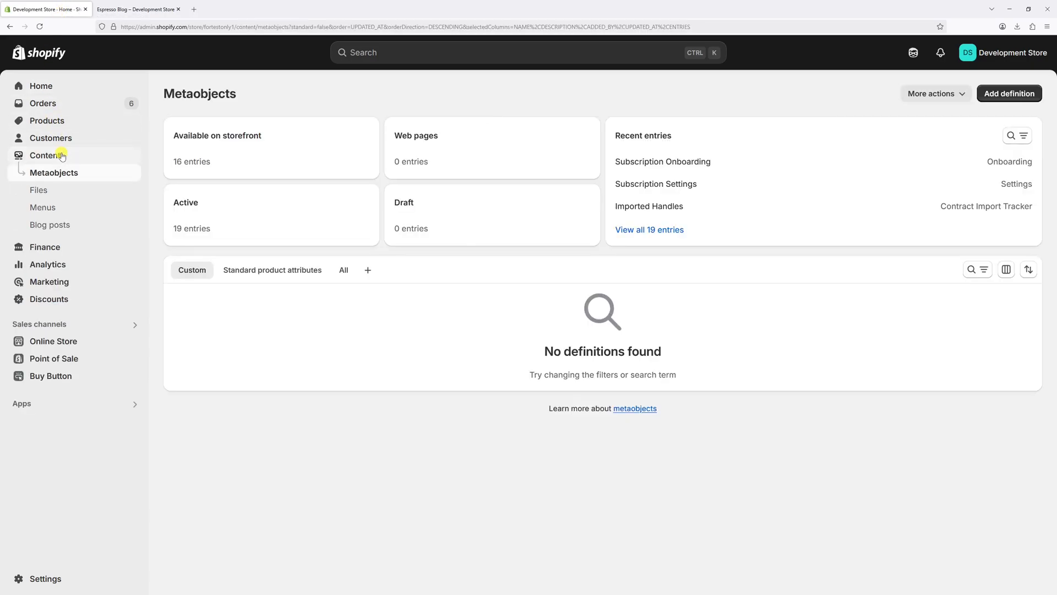
left_click(42, 207)
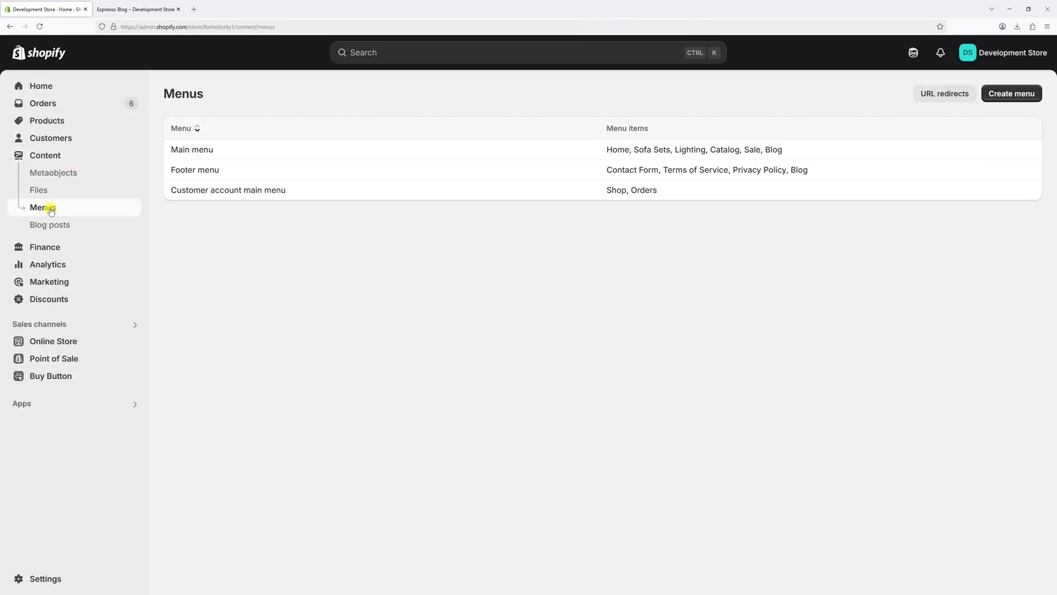
left_click(192, 149)
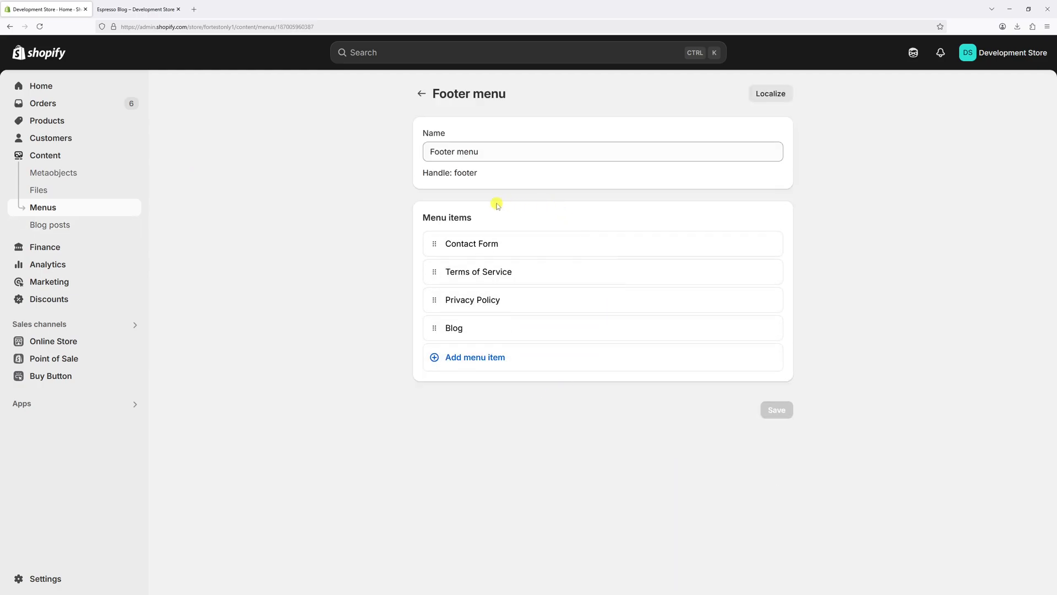
mouse_move(463, 300)
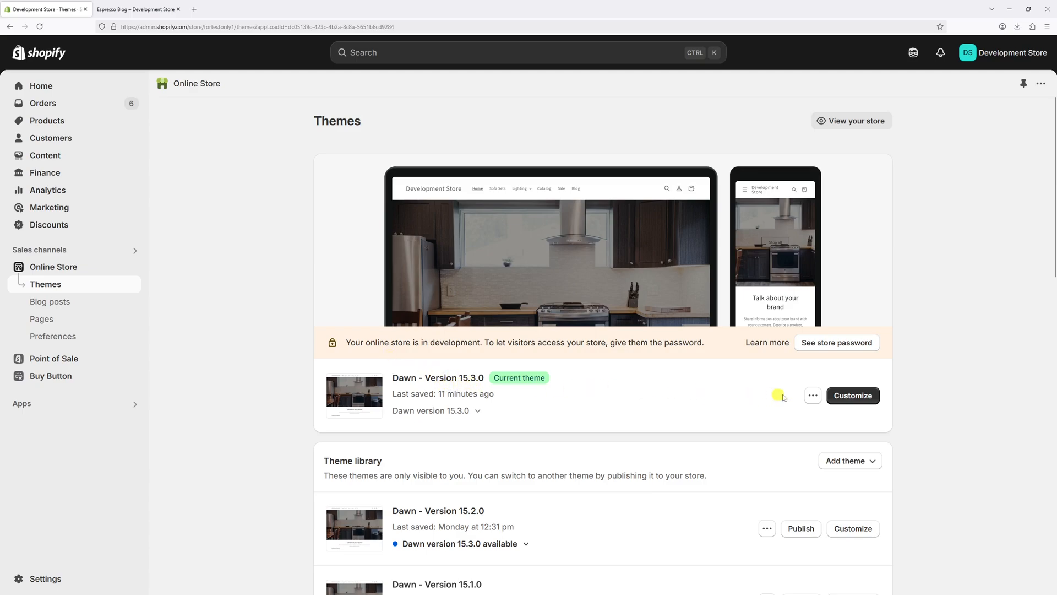
Step: Customize the Dawn theme's home page and select its Footer section
left_click(852, 396)
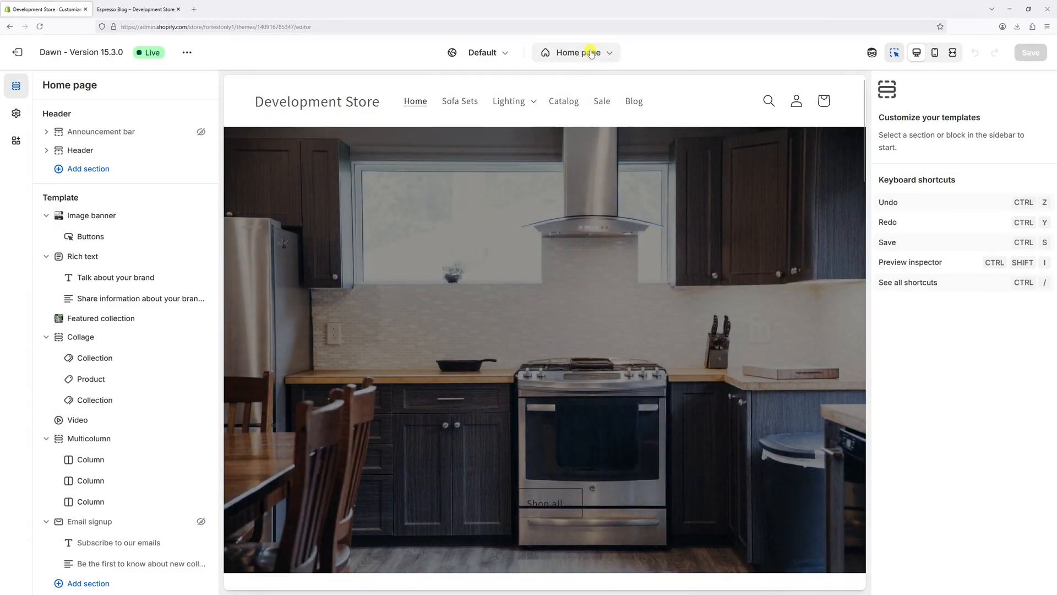
left_click(445, 222)
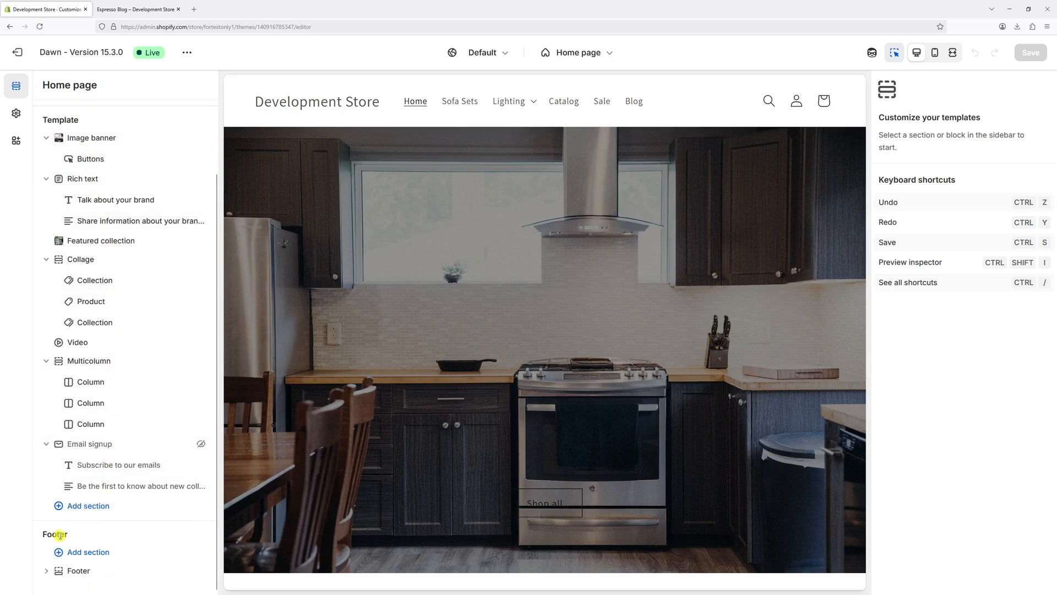
left_click(46, 570)
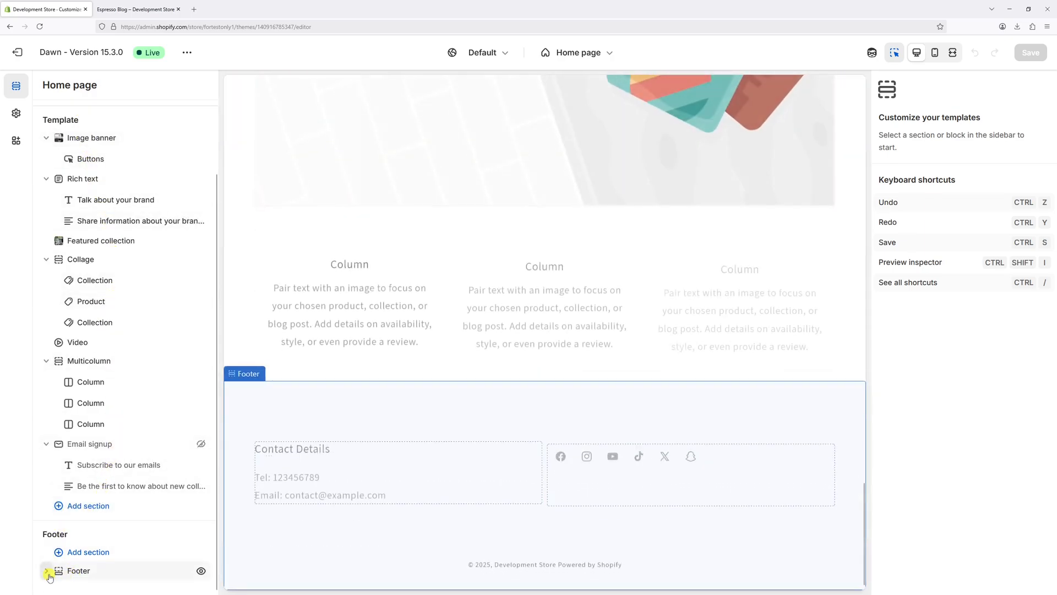
Step: Add a Menu block to the footer with heading Quick links and menu Footer menu
left_click(46, 570)
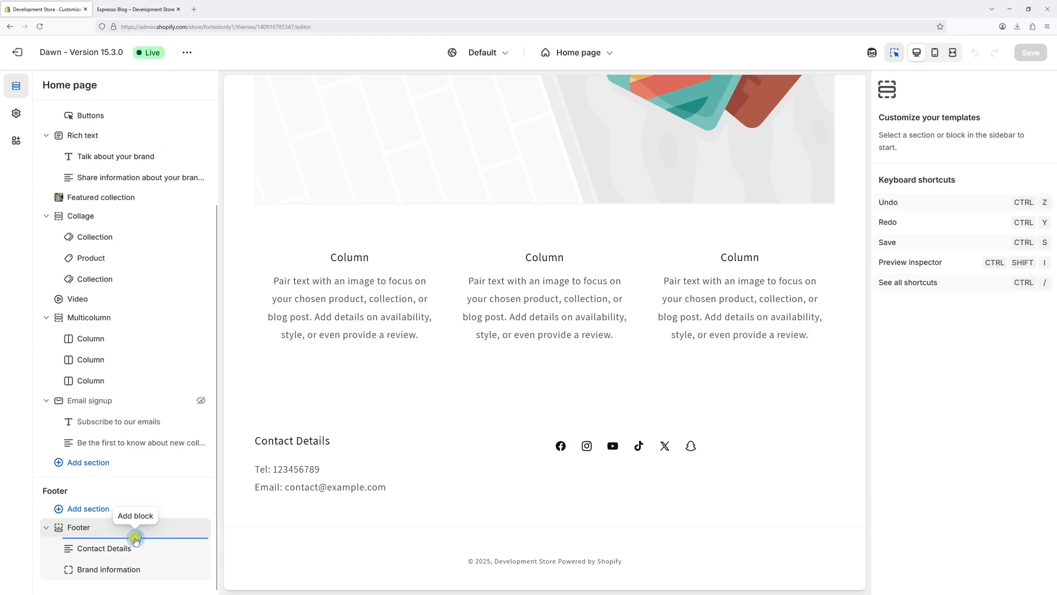
left_click(135, 538)
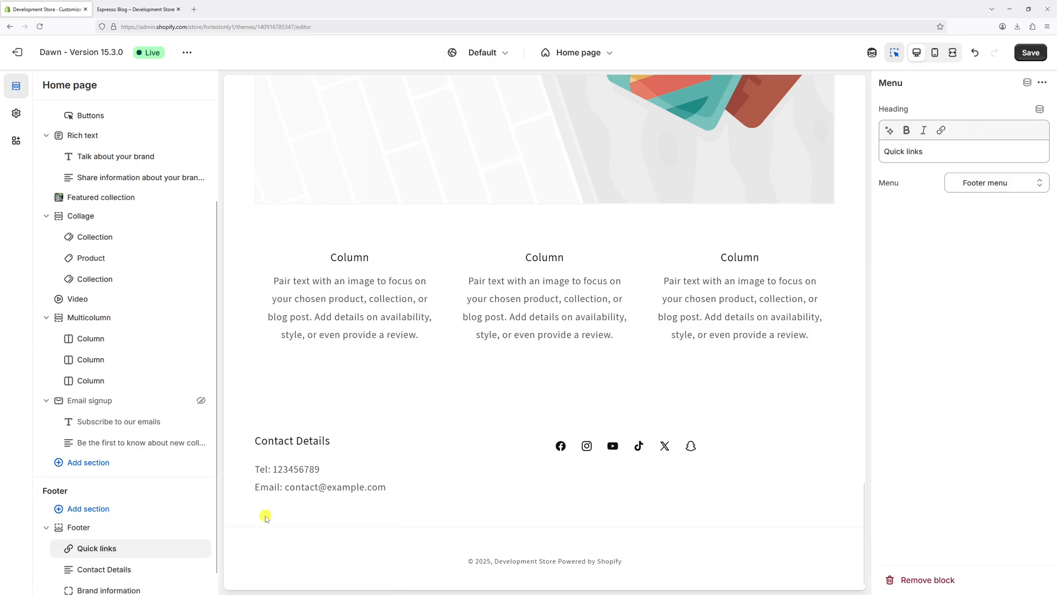
left_click(96, 548)
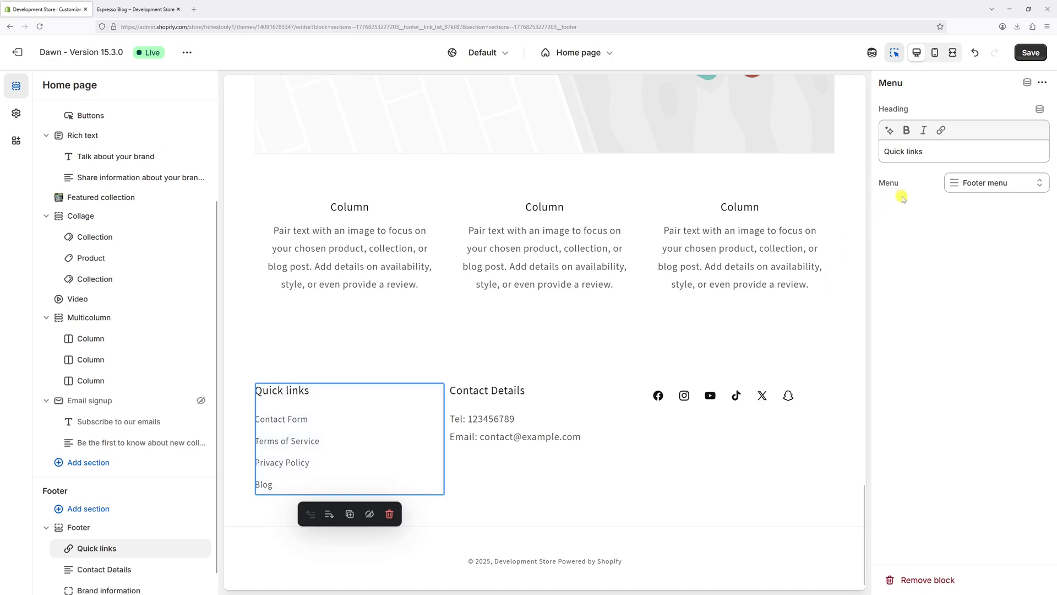
mouse_move(978, 201)
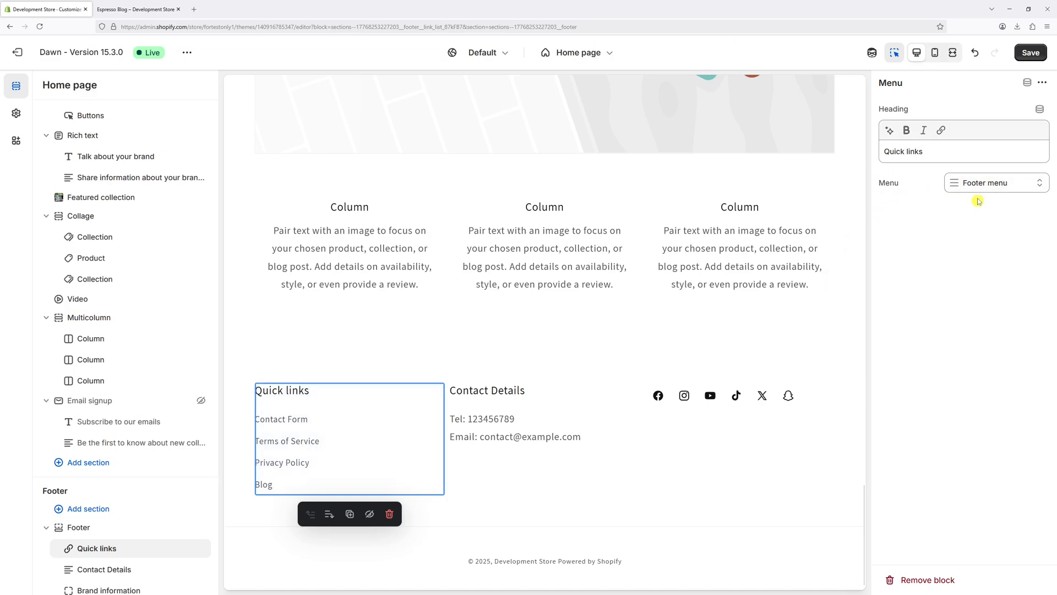
Step: Save the footer, move Quick links after Brand information, and save again
left_click(1029, 52)
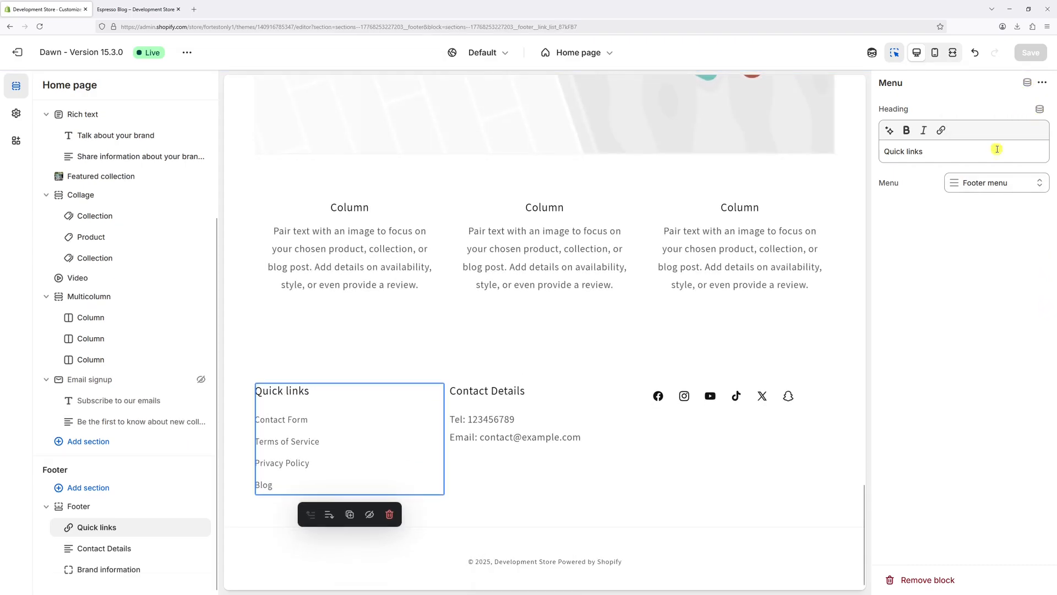
mouse_move(435, 409)
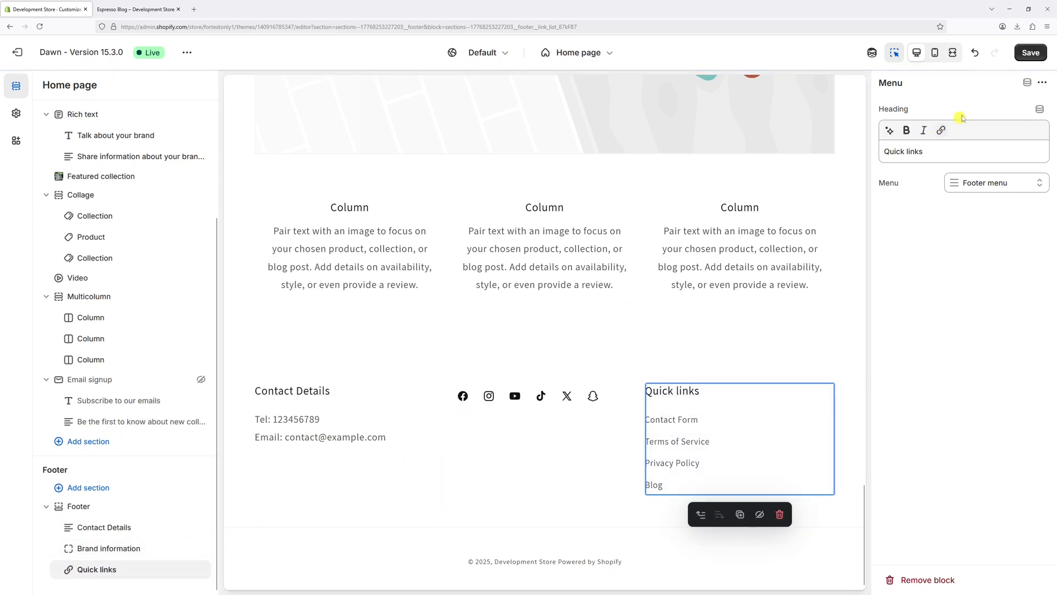
left_click(1029, 52)
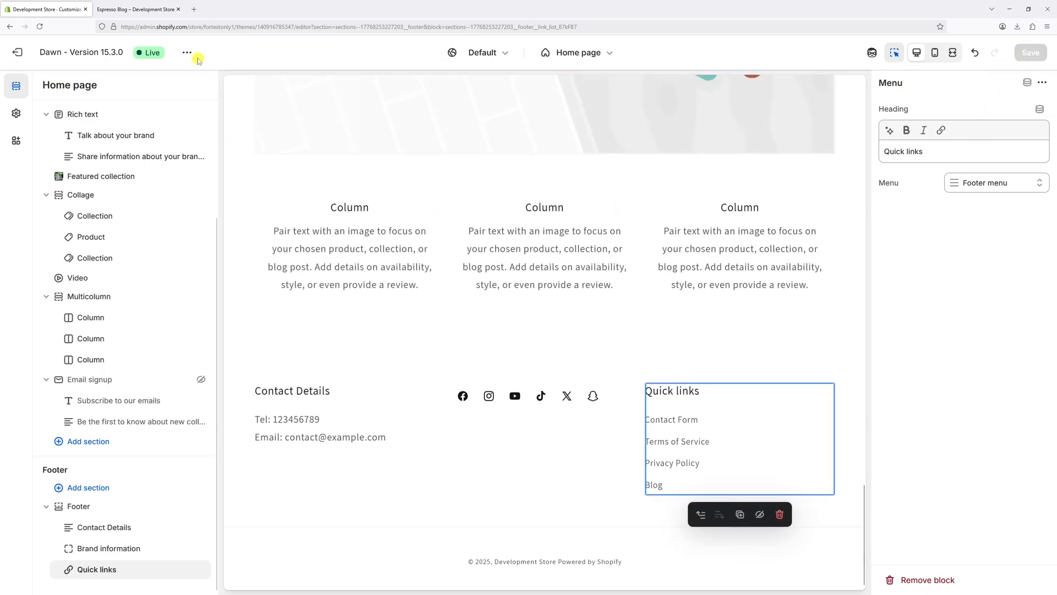
left_click(138, 9)
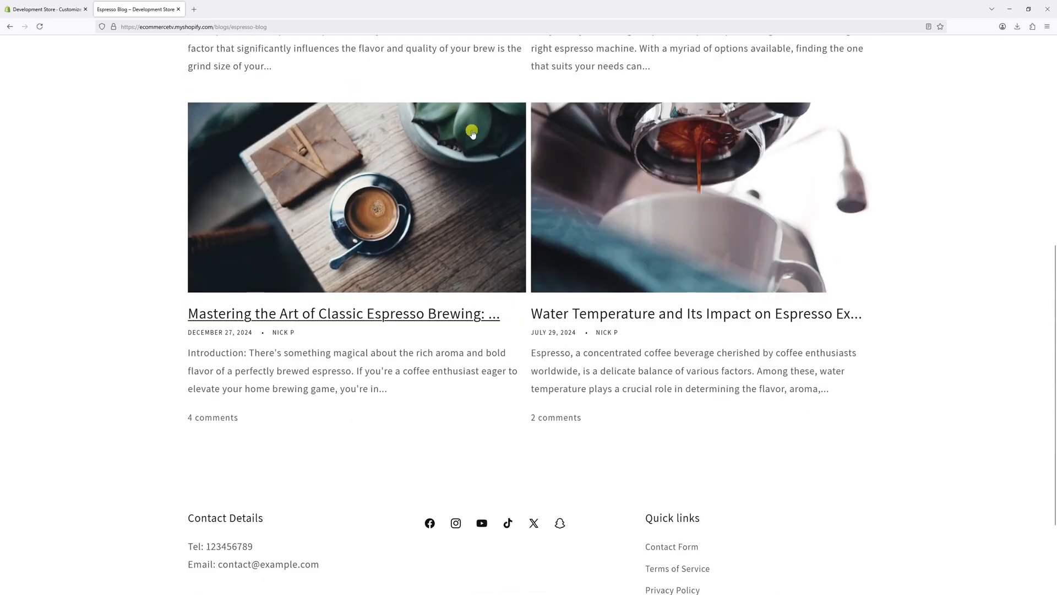
Step: Scroll the live blog page down to confirm the Quick links footer menu
scroll("down", 3)
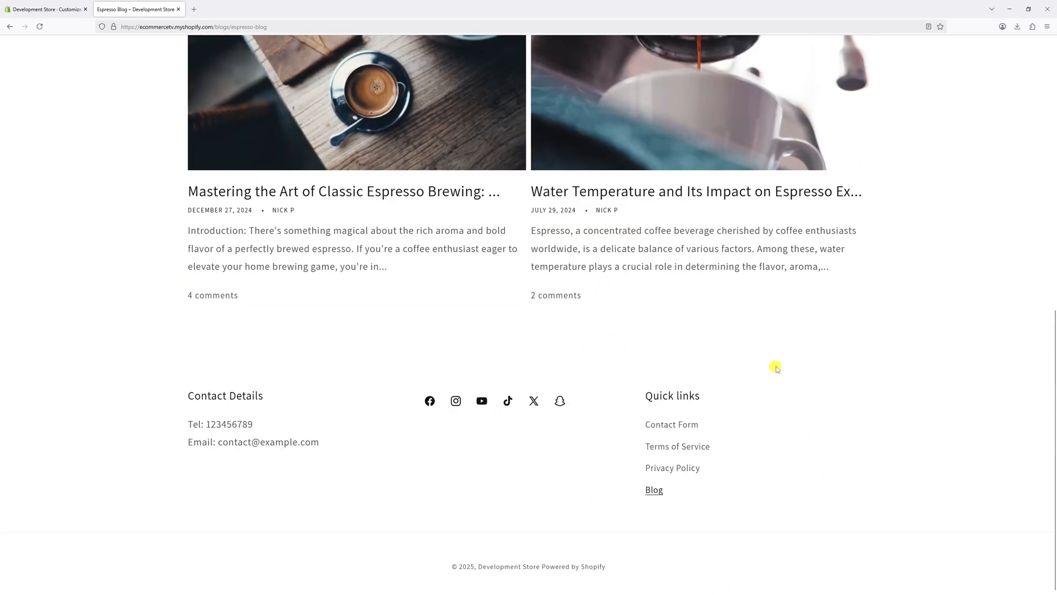